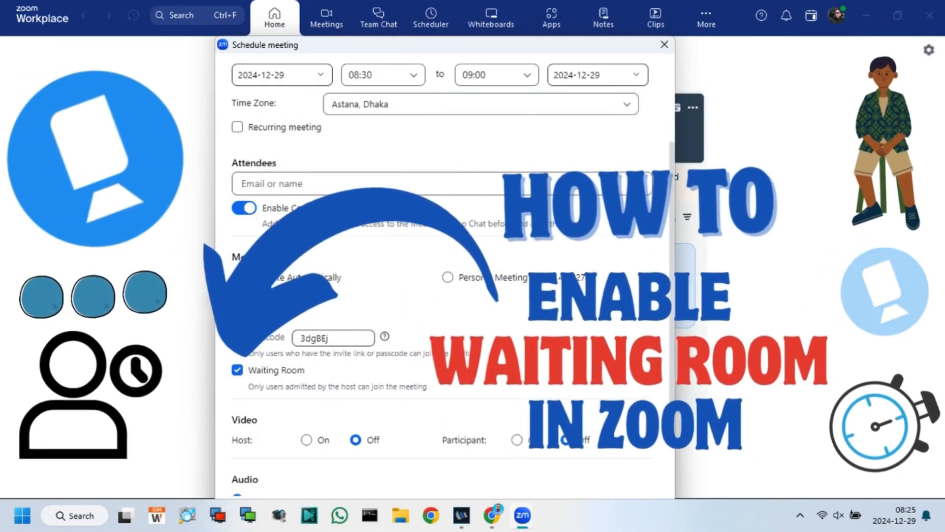
# Schedule today's 08:30–09:00 meeting with Waiting Room ticked under Security, and save it.
pyautogui.click(663, 44)
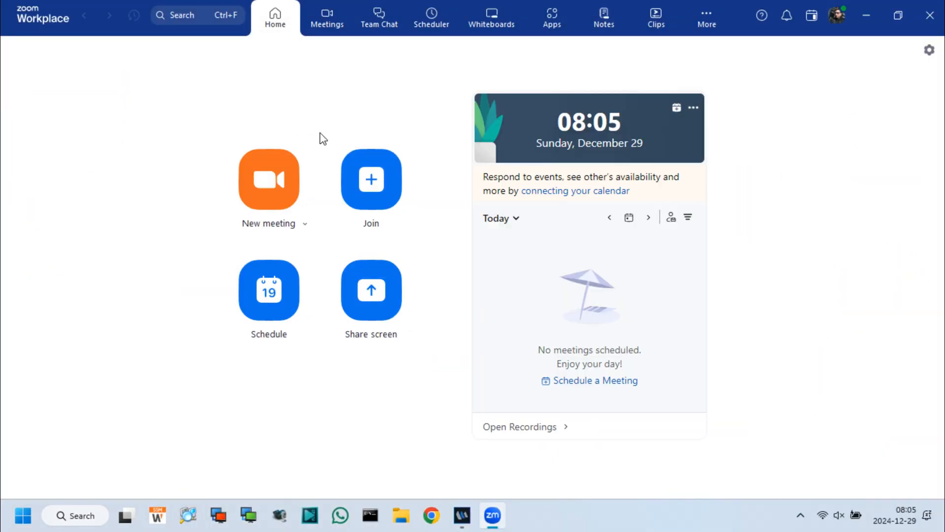
pyautogui.moveTo(284, 184)
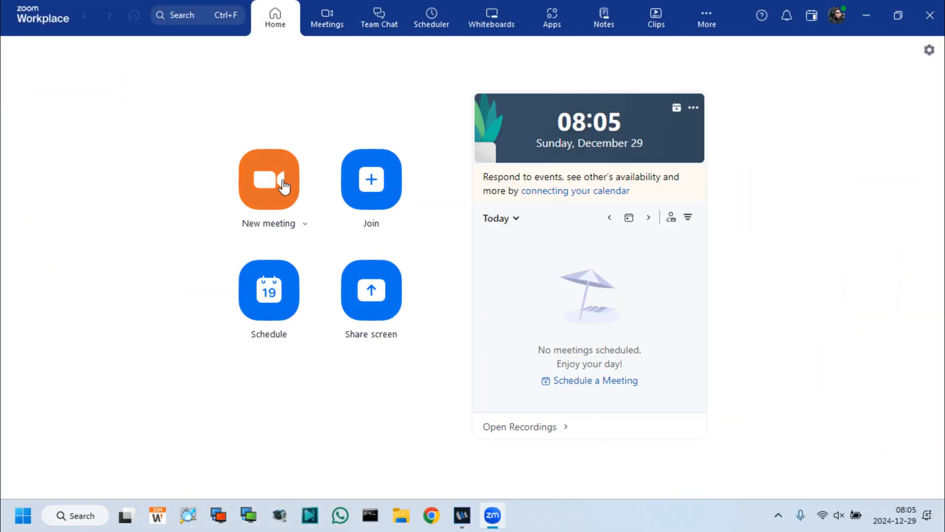
pyautogui.moveTo(269, 292)
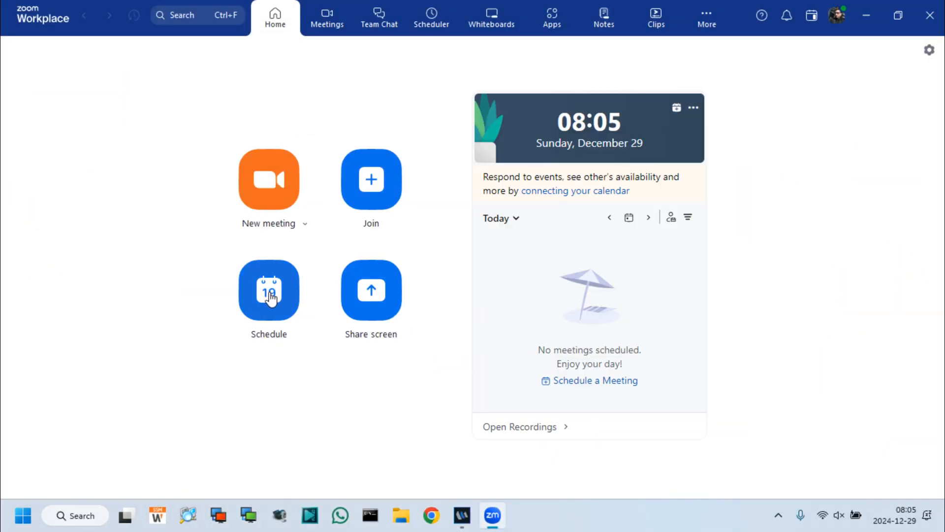
pyautogui.click(269, 291)
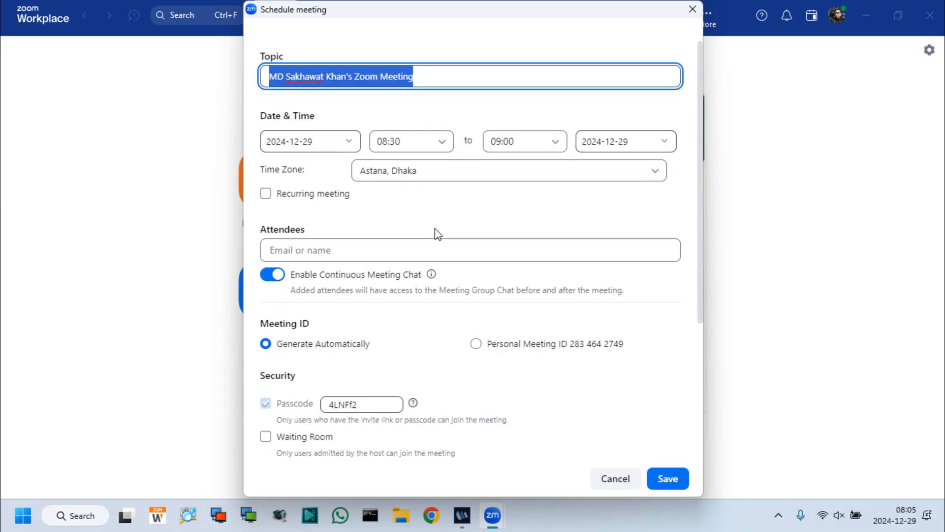
pyautogui.scroll(-3)
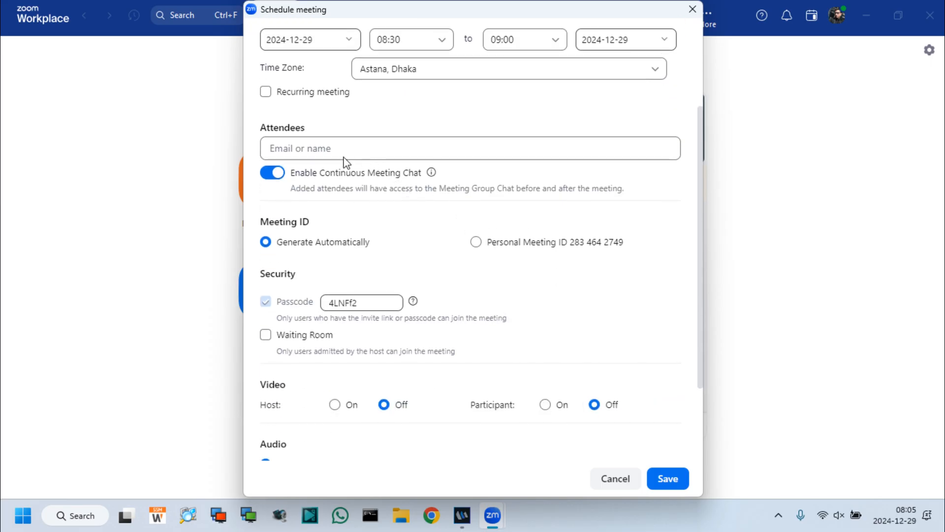
pyautogui.moveTo(349, 225)
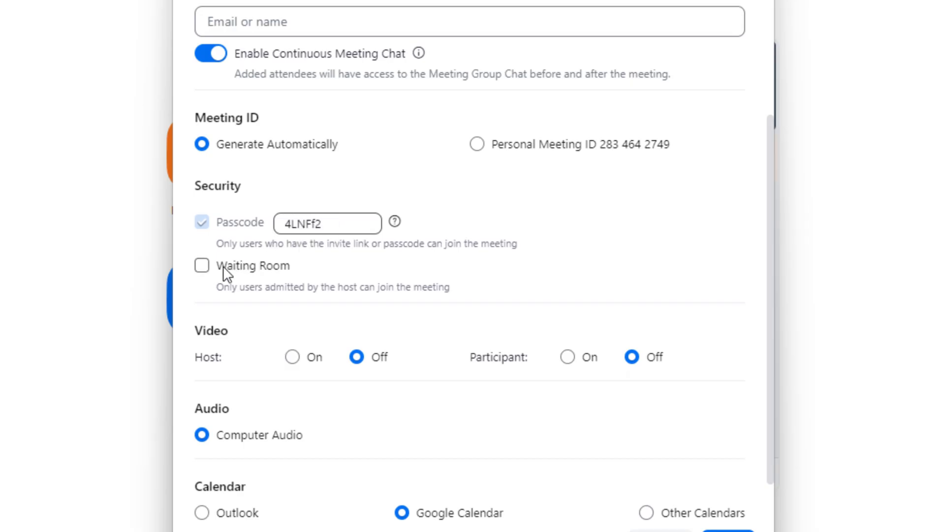
pyautogui.click(202, 265)
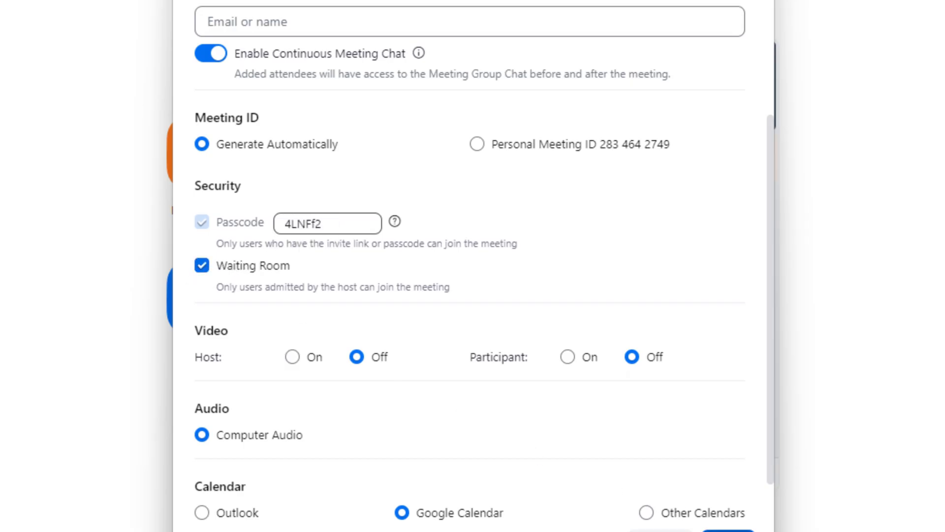
pyautogui.click(667, 478)
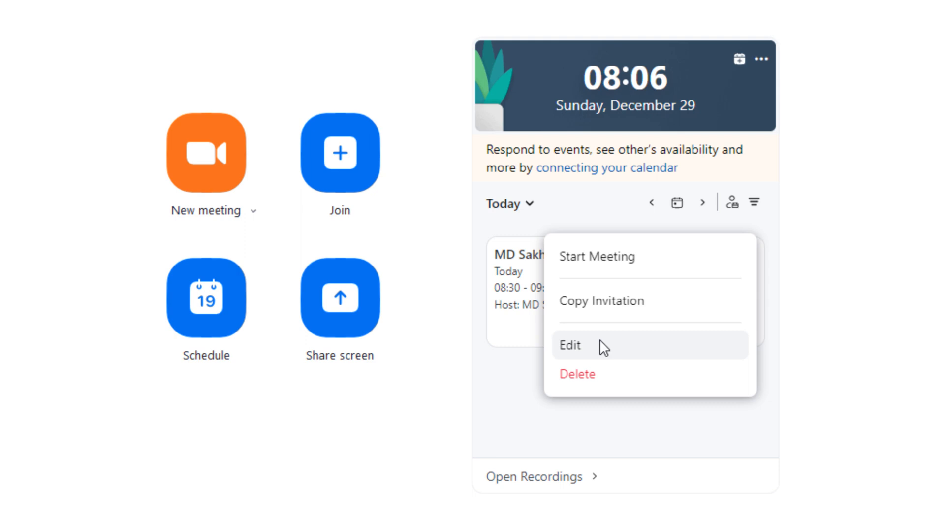
# Edit the scheduled meeting, confirm Waiting Room stays ticked, re-save, and view its details.
pyautogui.click(569, 345)
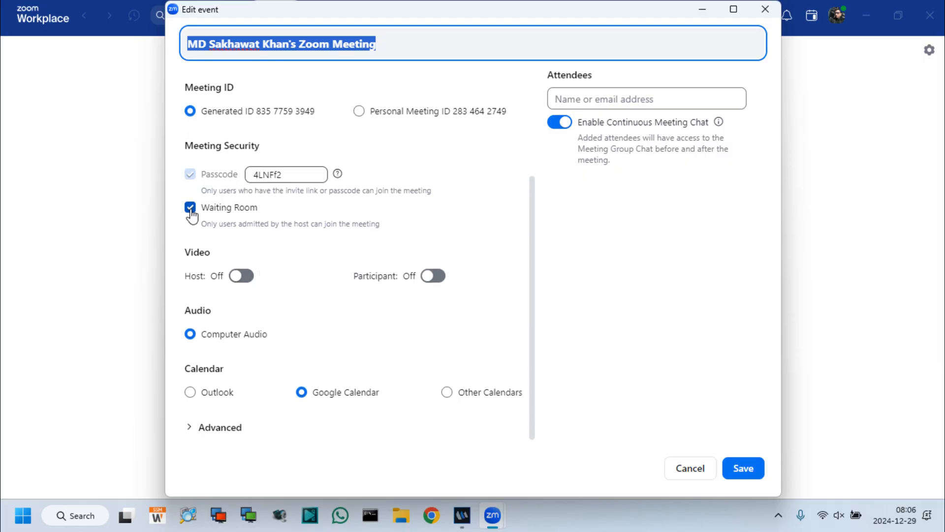
pyautogui.click(190, 208)
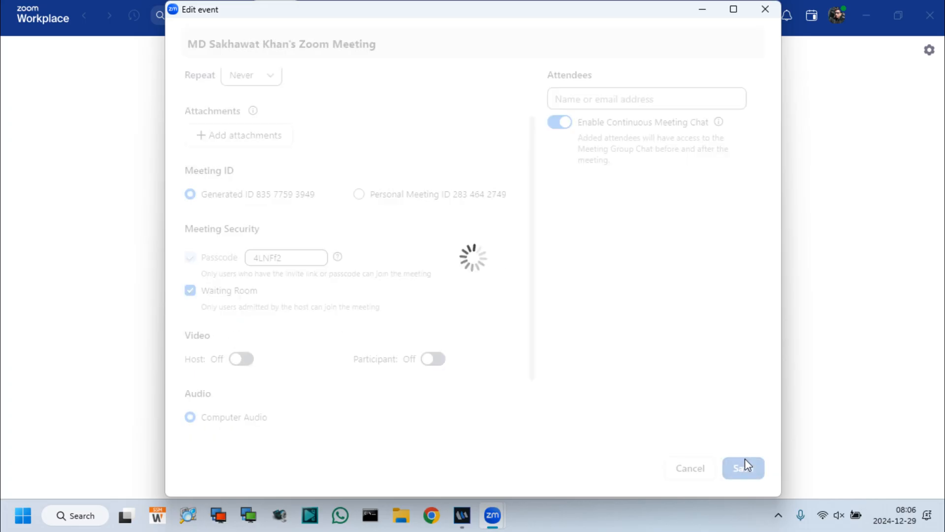
pyautogui.click(744, 468)
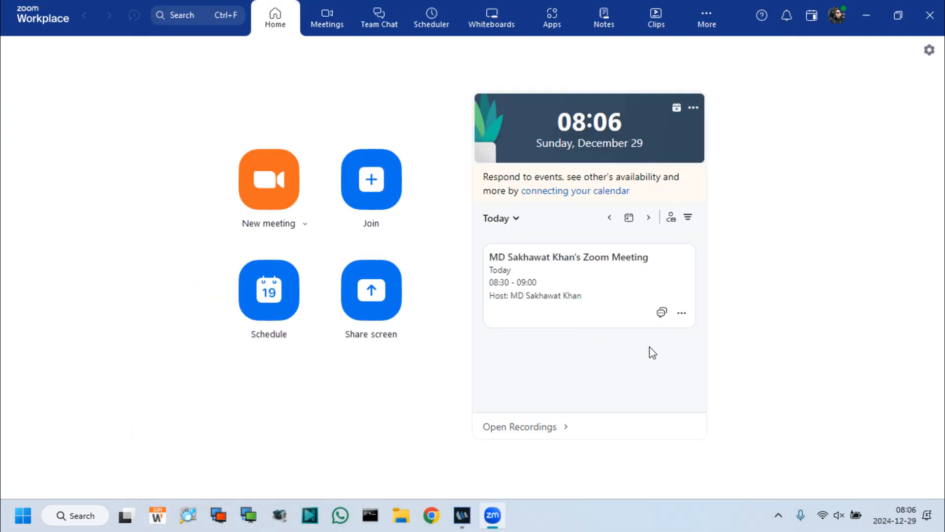
pyautogui.click(568, 256)
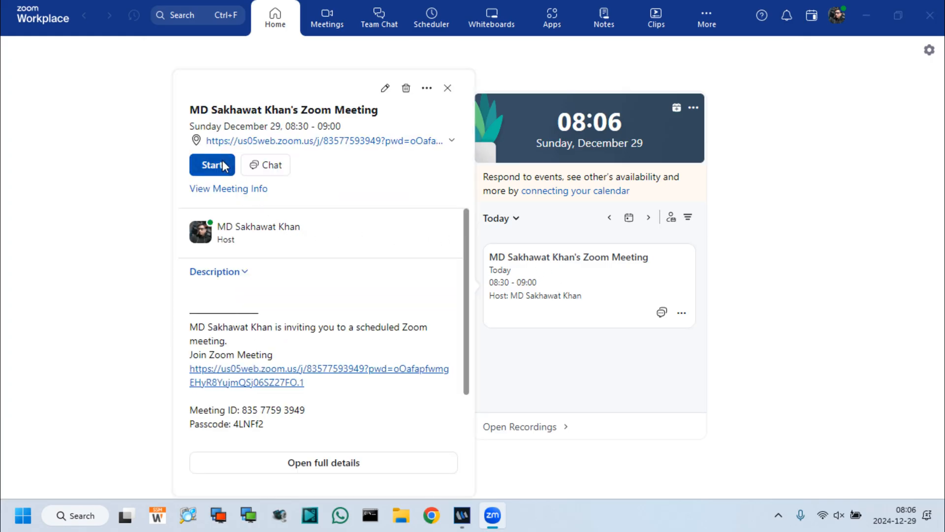
# Start the scheduled meeting and maximize its window to full screen.
pyautogui.click(212, 164)
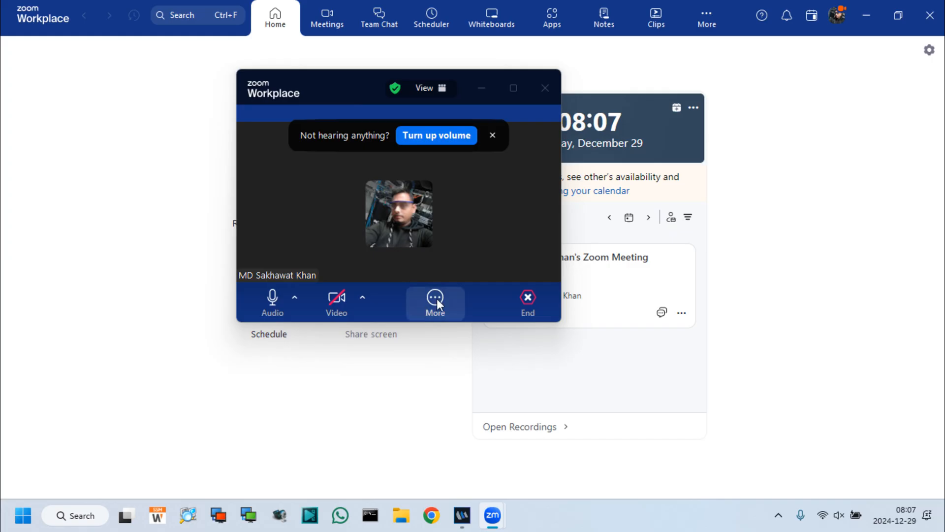
pyautogui.click(512, 88)
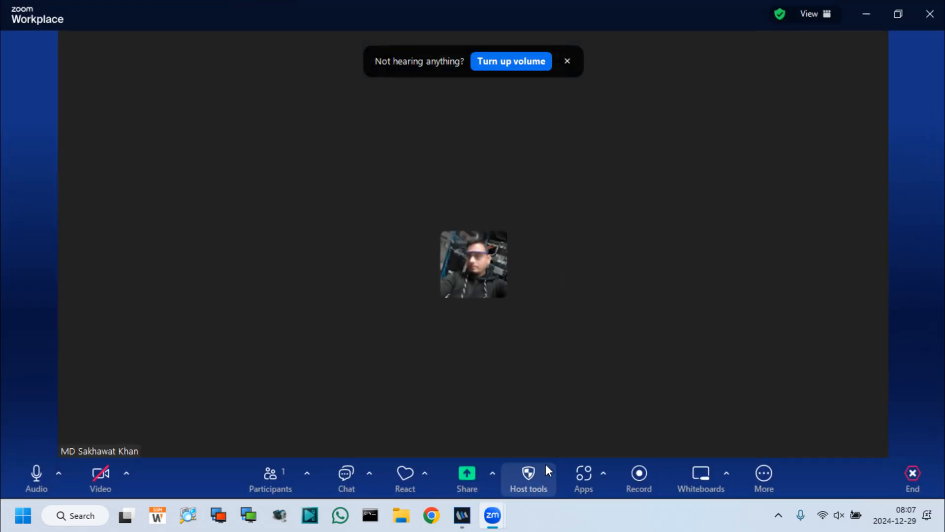
# Disable then re-enable the waiting room via Host tools, and close the Participants and Chat panels.
pyautogui.click(528, 476)
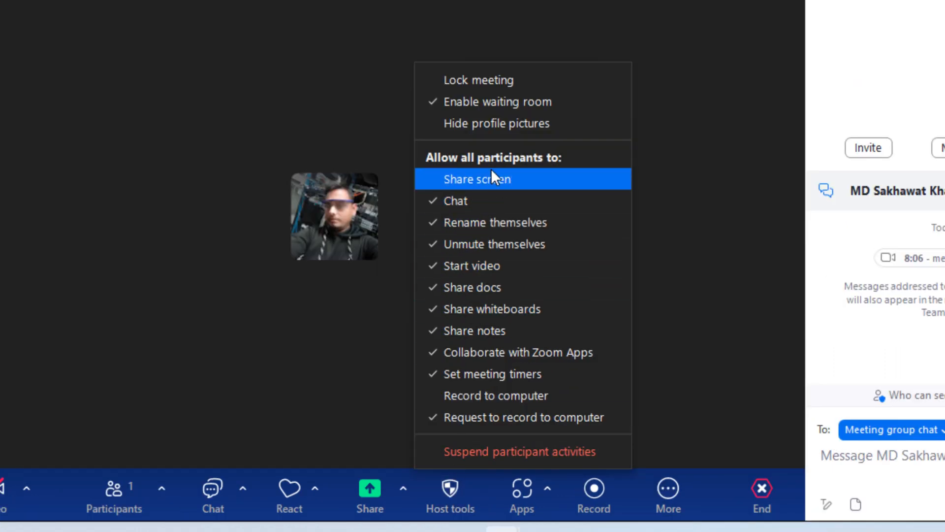
pyautogui.click(497, 101)
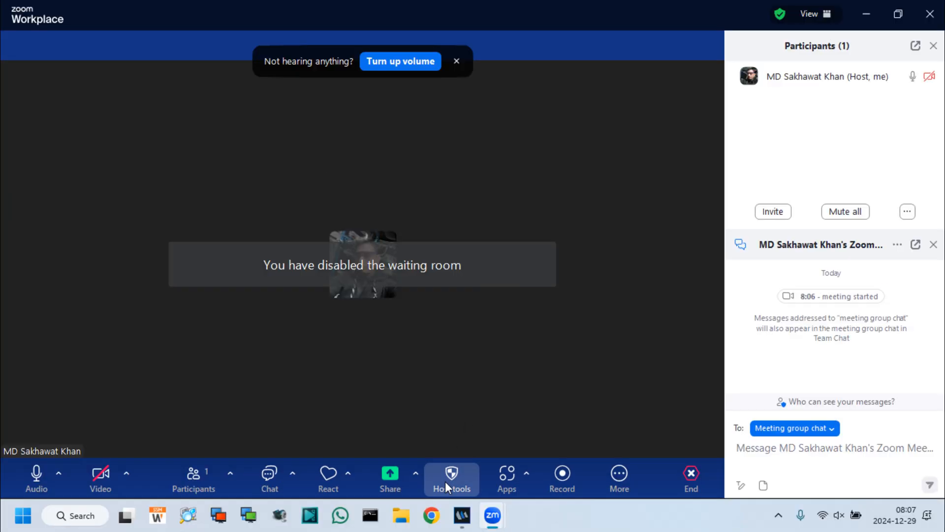
pyautogui.click(451, 476)
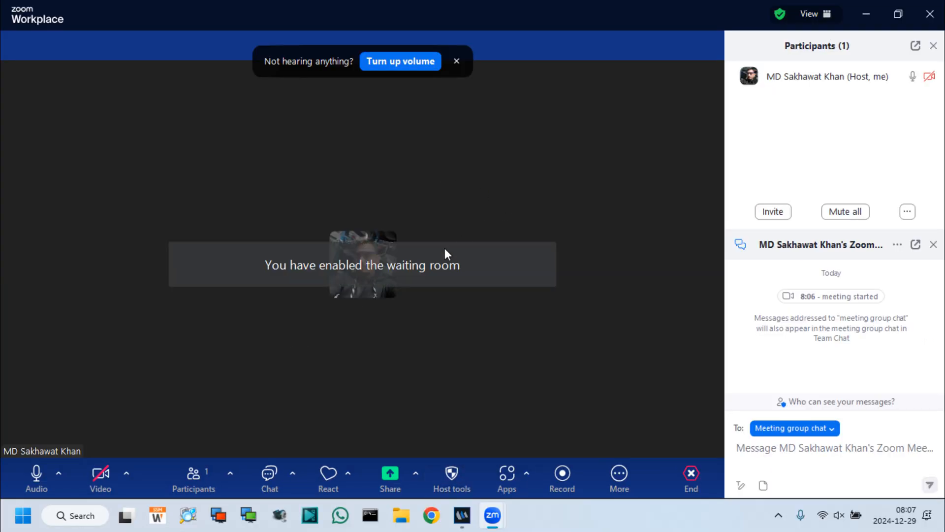
pyautogui.moveTo(614, 319)
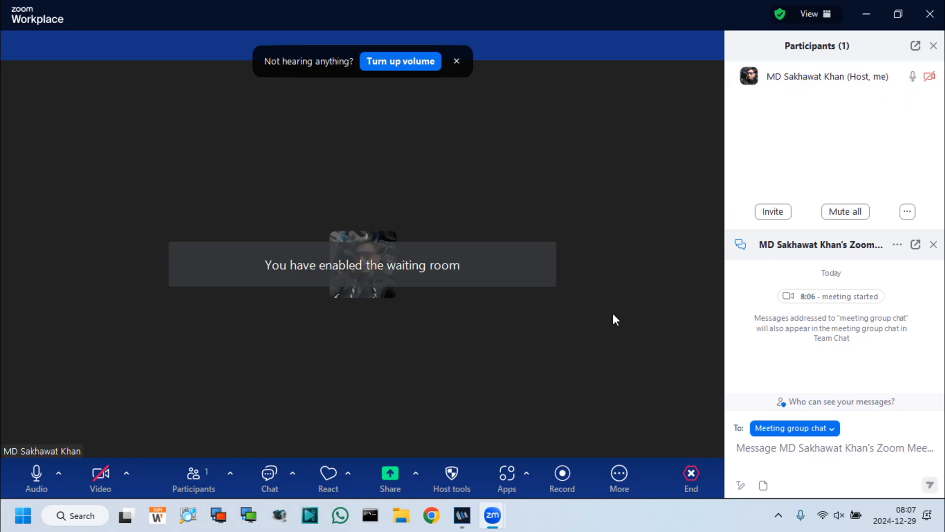
pyautogui.click(451, 476)
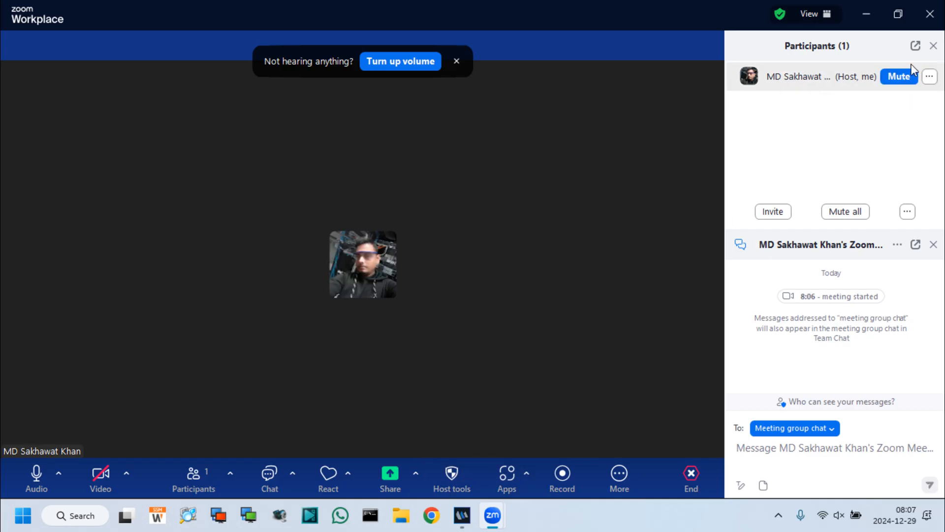
pyautogui.click(933, 45)
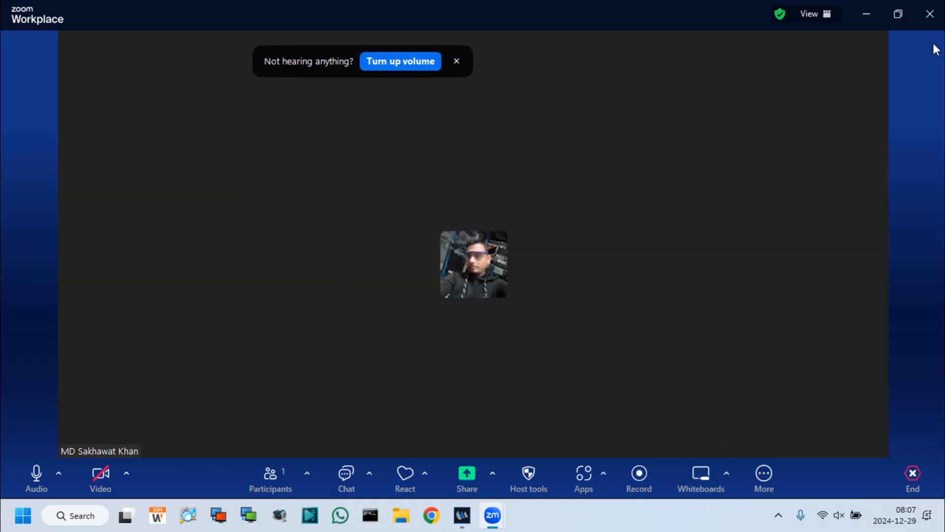
# Subscribe to TECH & ICT Solutions with All notifications and scroll through its videos.
pyautogui.click(911, 478)
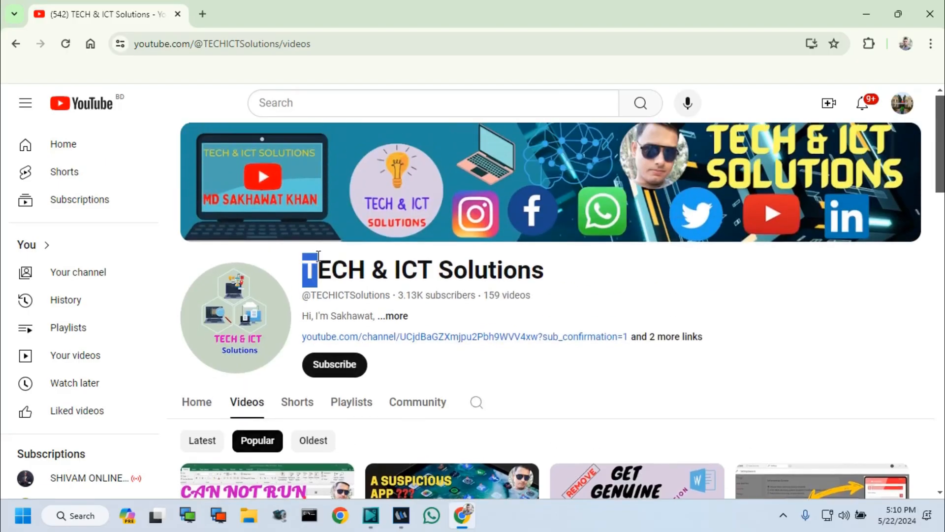
pyautogui.moveTo(355, 363)
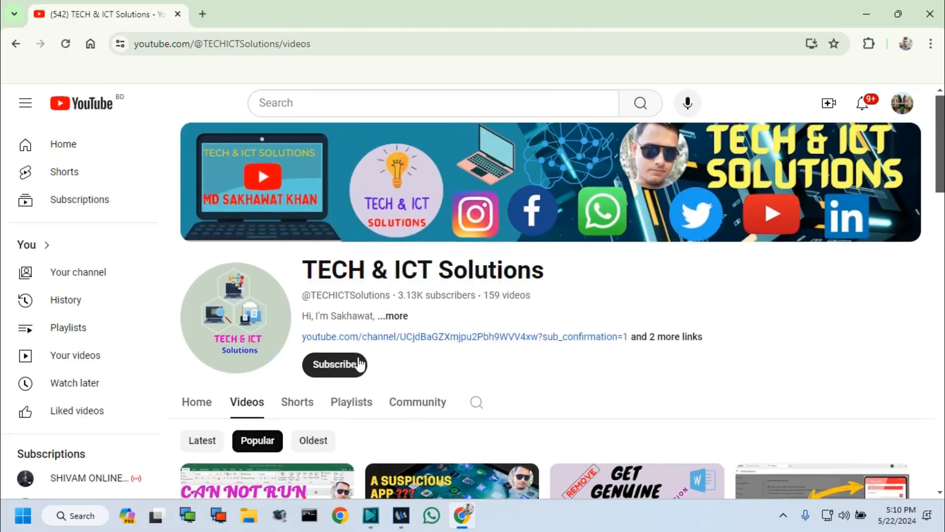
pyautogui.click(334, 363)
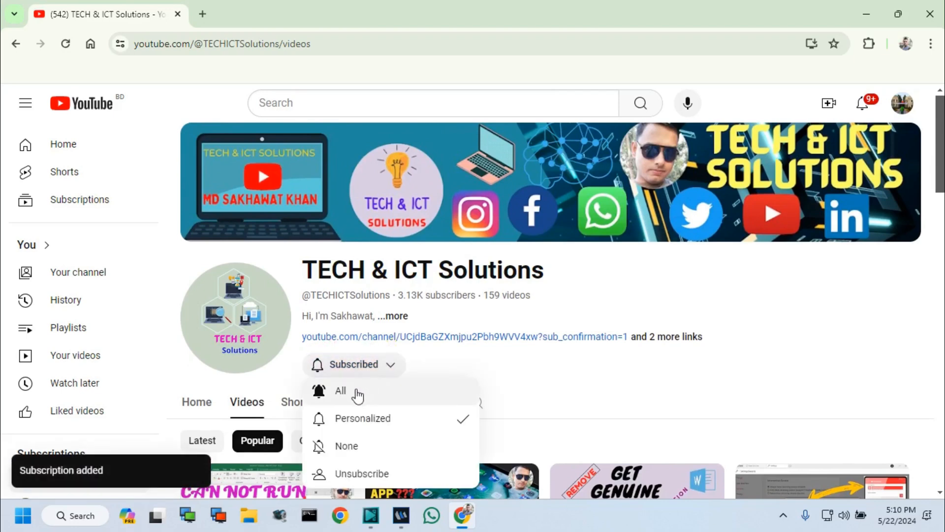
pyautogui.click(341, 390)
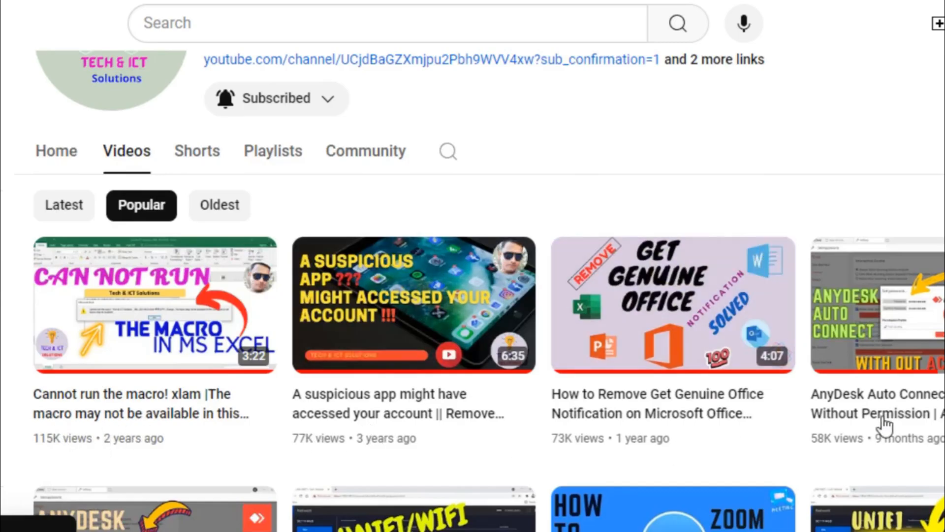
pyautogui.scroll(-3)
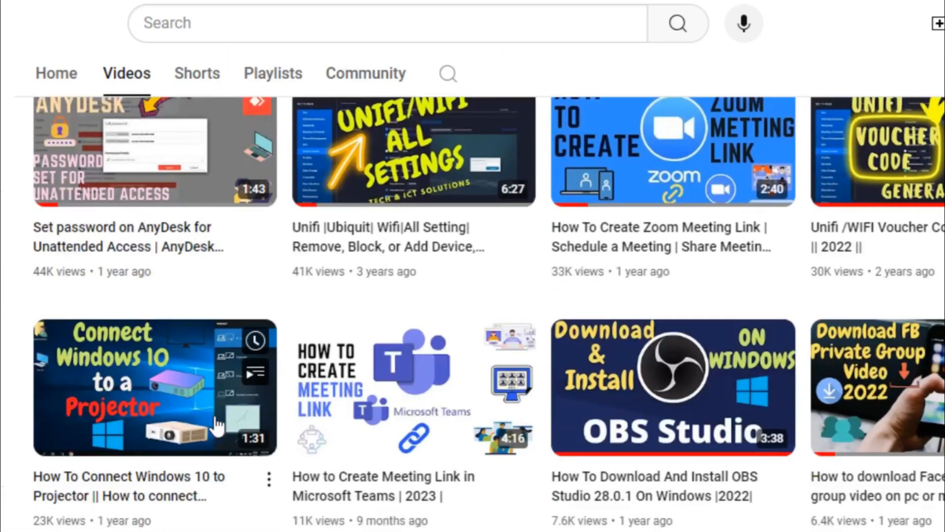